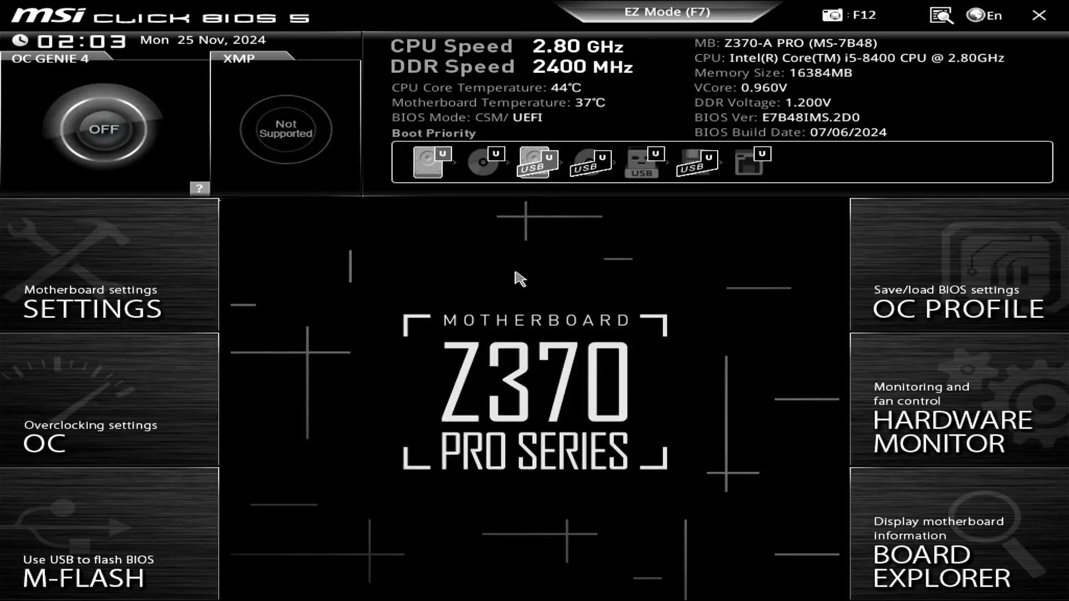
View the Boot configuration page under Settings to check Boot mode select.
click(93, 299)
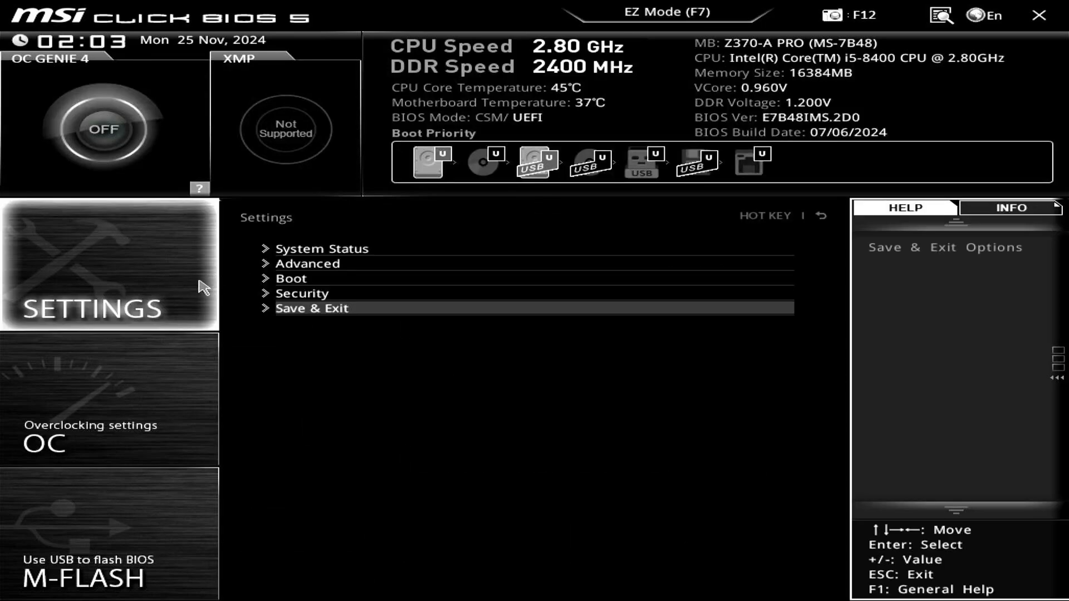
click(290, 278)
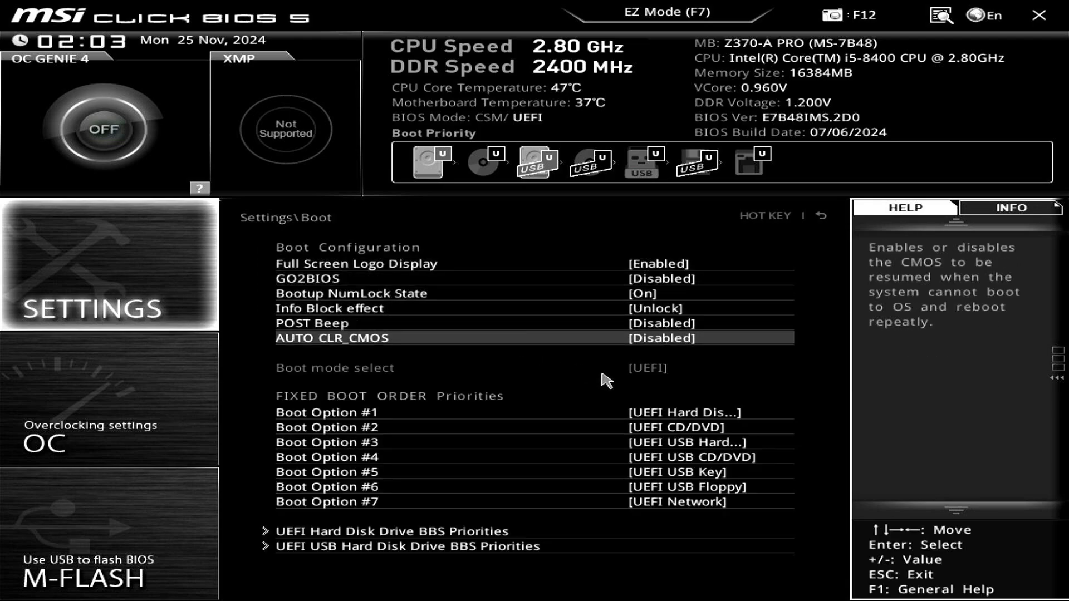
mouse_move(554, 428)
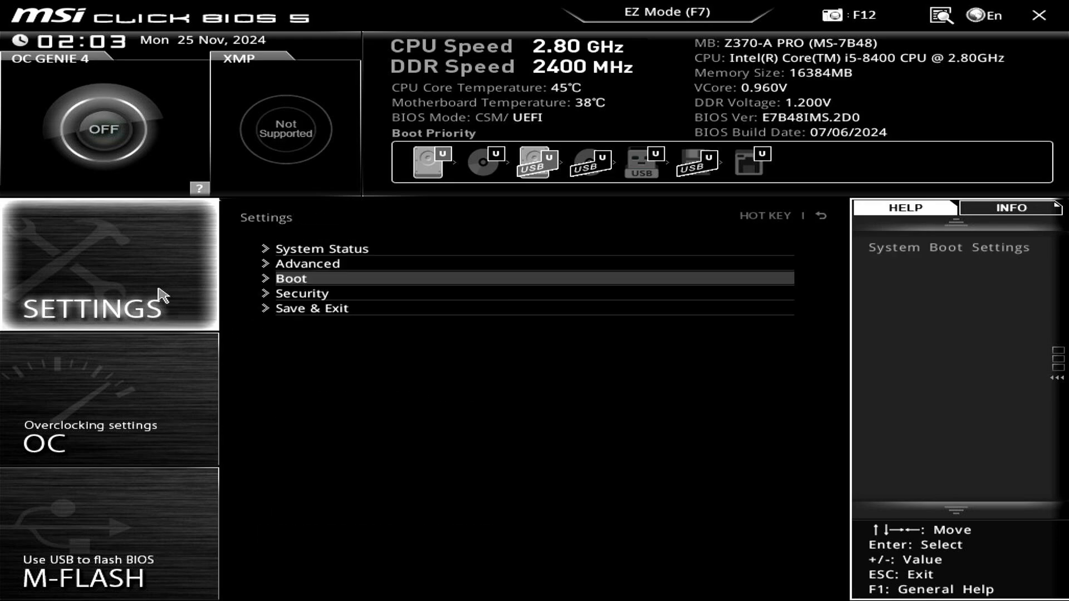
mouse_move(330, 281)
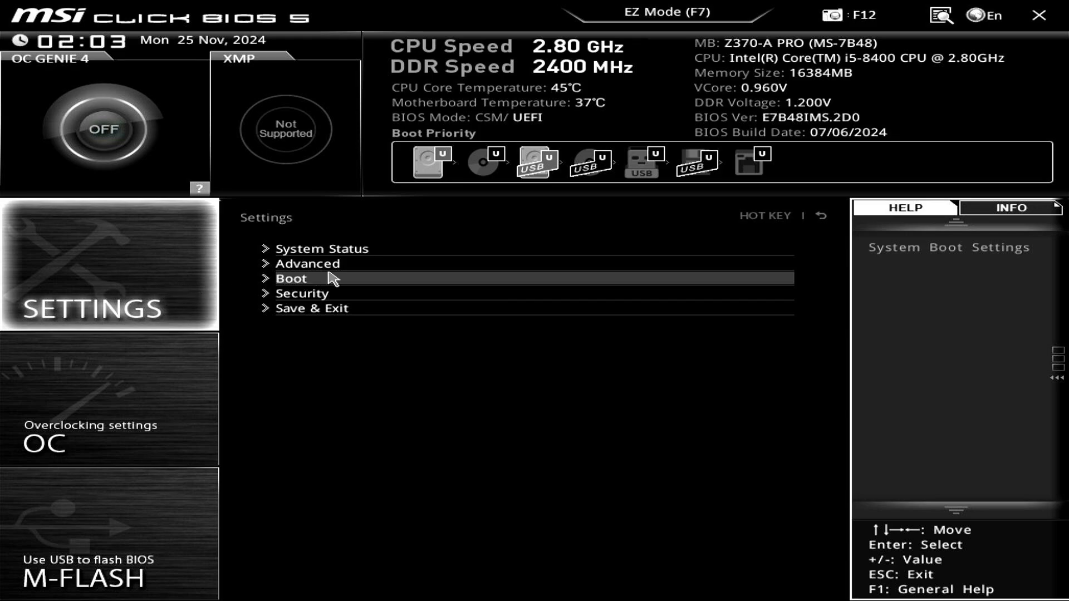
Set Windows 10 WHQL Support to CSM under Advanced > Windows OS Configuration.
click(307, 262)
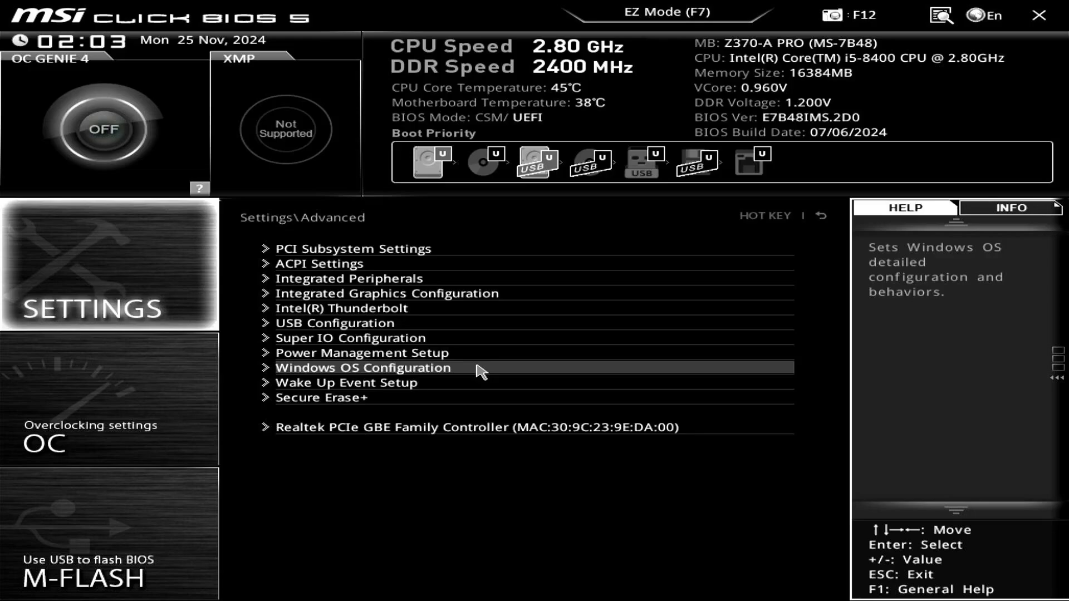
click(361, 367)
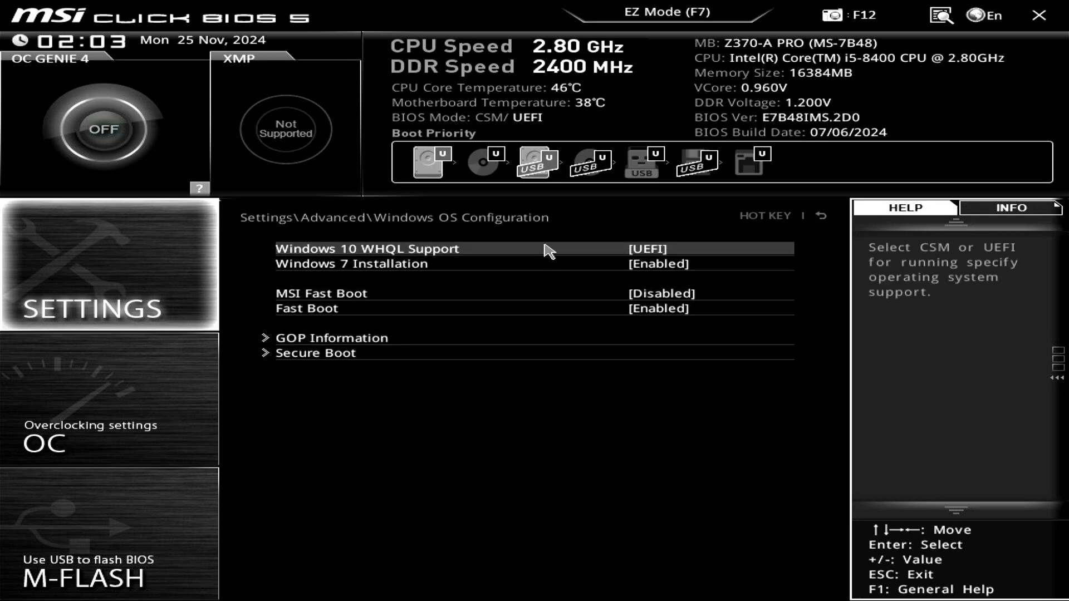
click(644, 248)
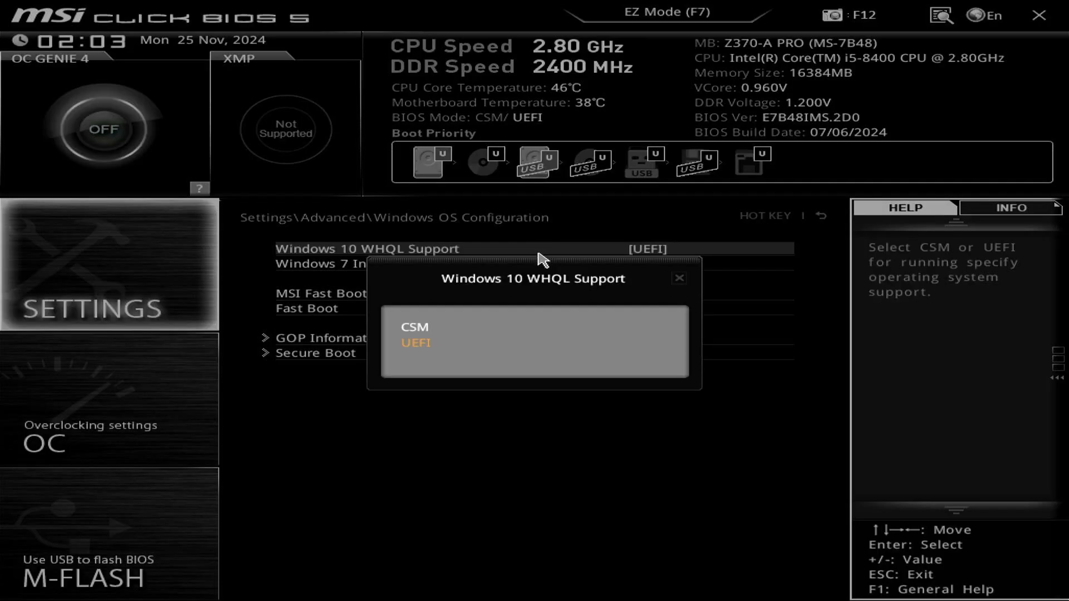
click(414, 327)
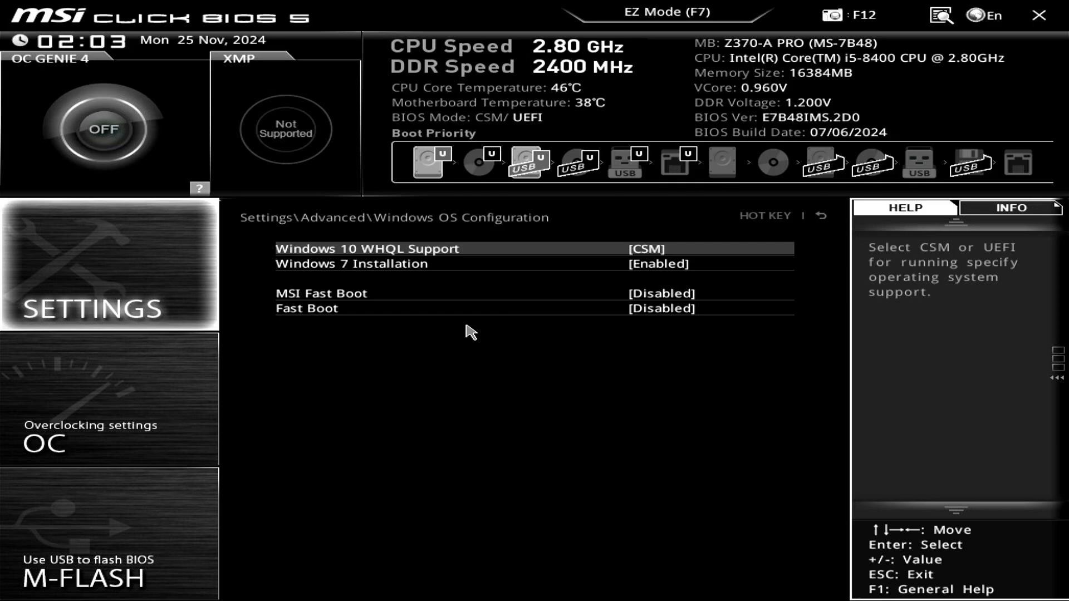
mouse_move(487, 330)
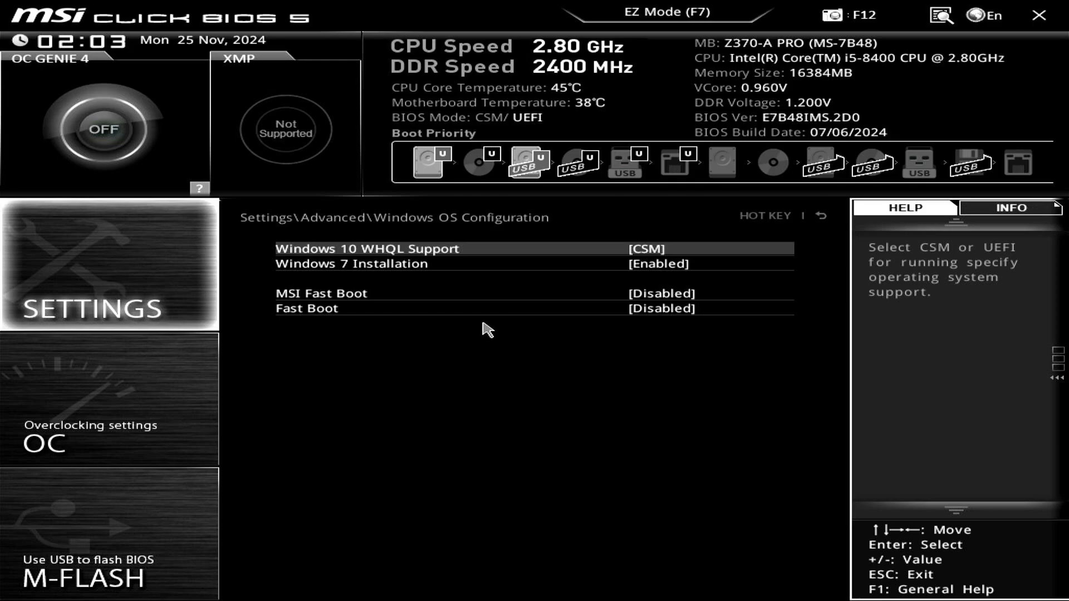
mouse_move(1021, 39)
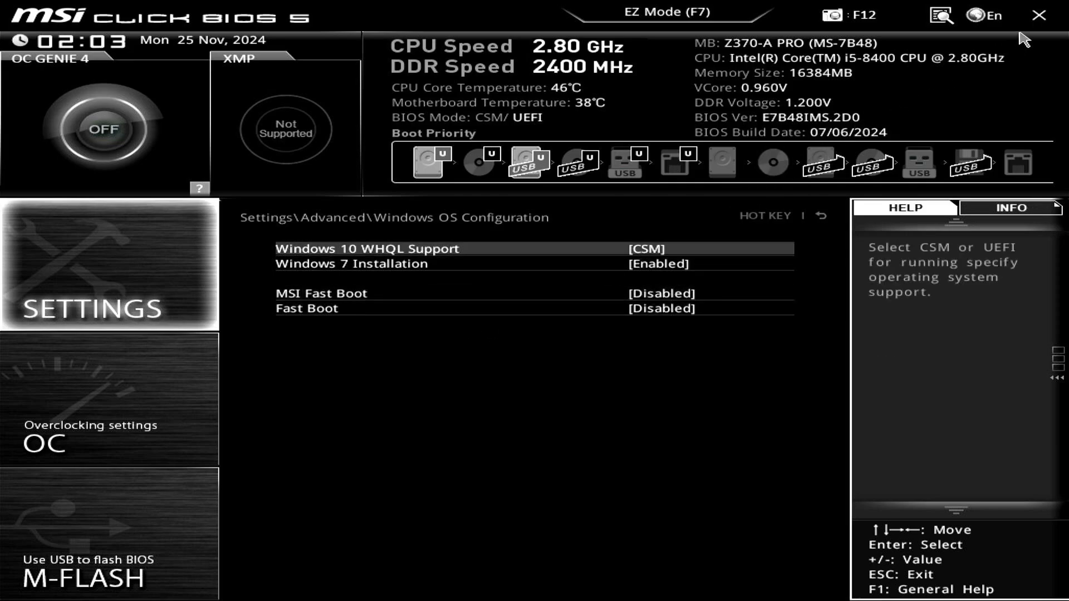
Save the configuration changes and exit, restarting to the boot device menu.
click(1039, 14)
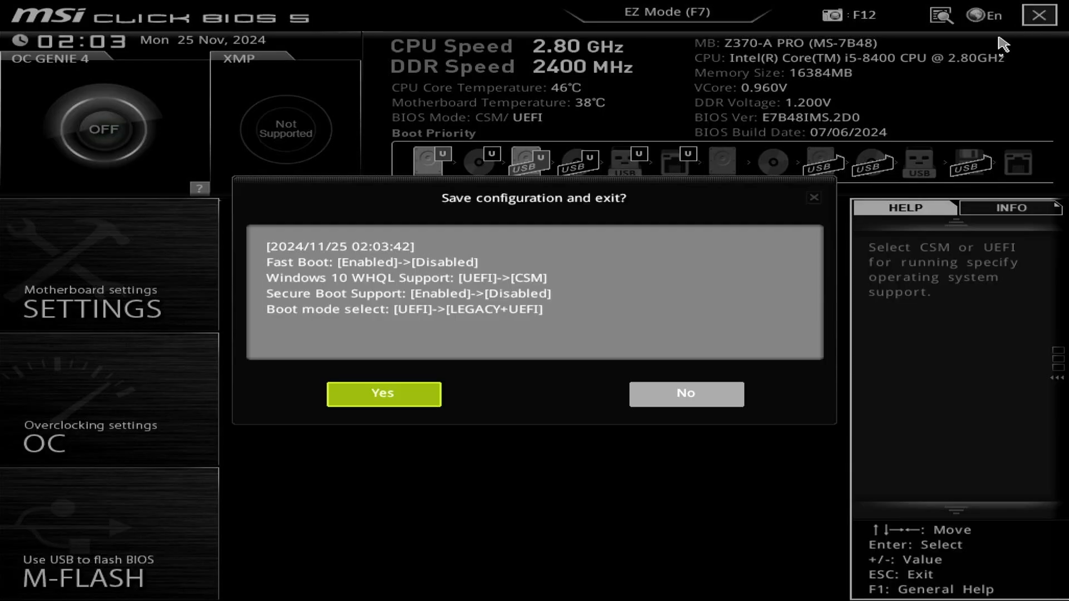
mouse_move(427, 405)
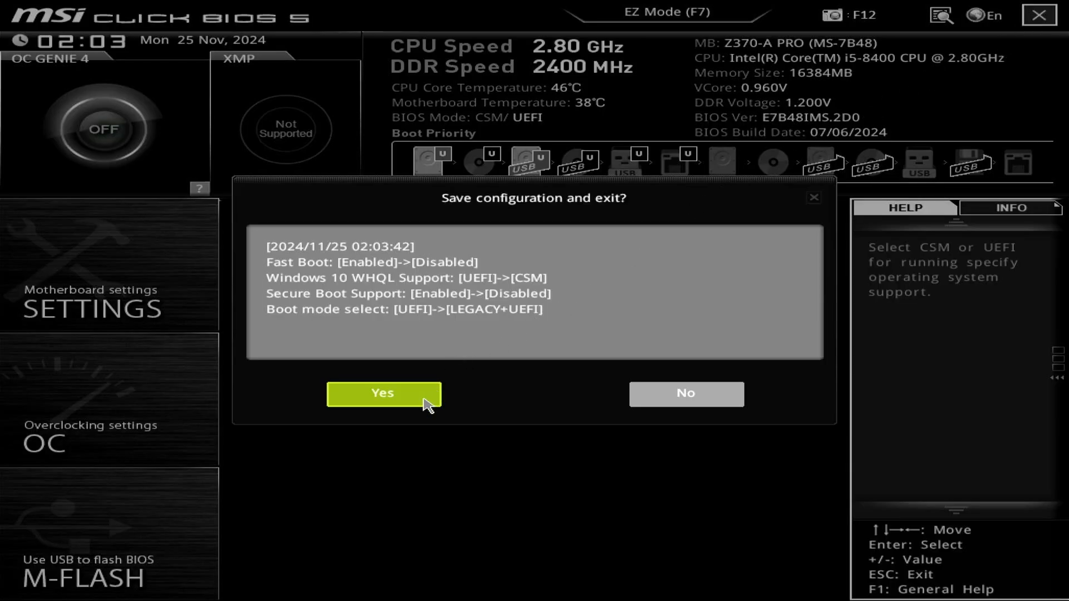
click(382, 394)
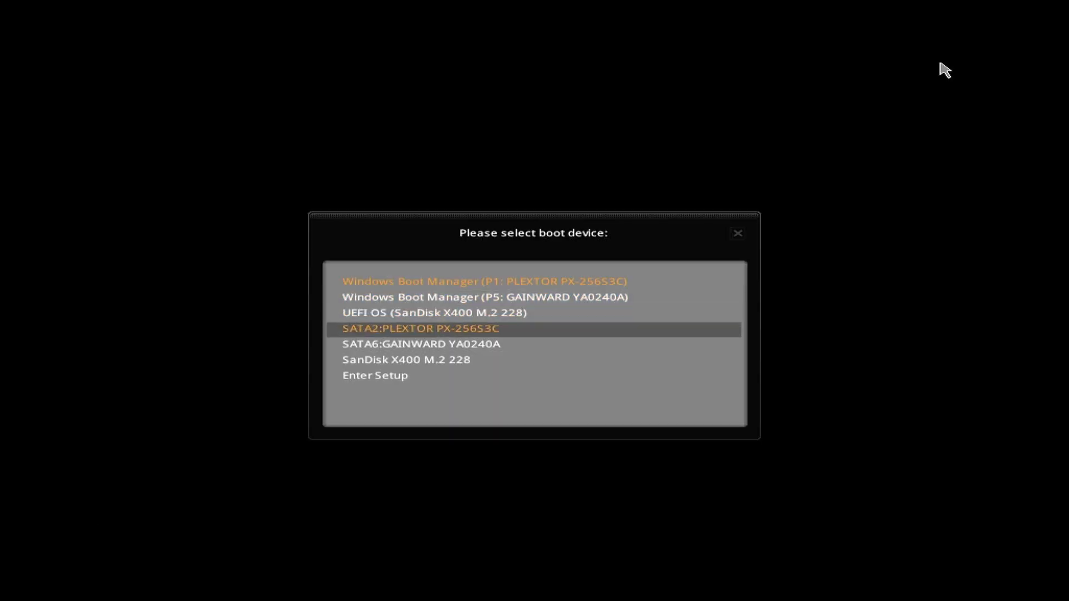
Re-enter BIOS setup and confirm Boot mode select reads LEGACY+UEFI.
click(737, 233)
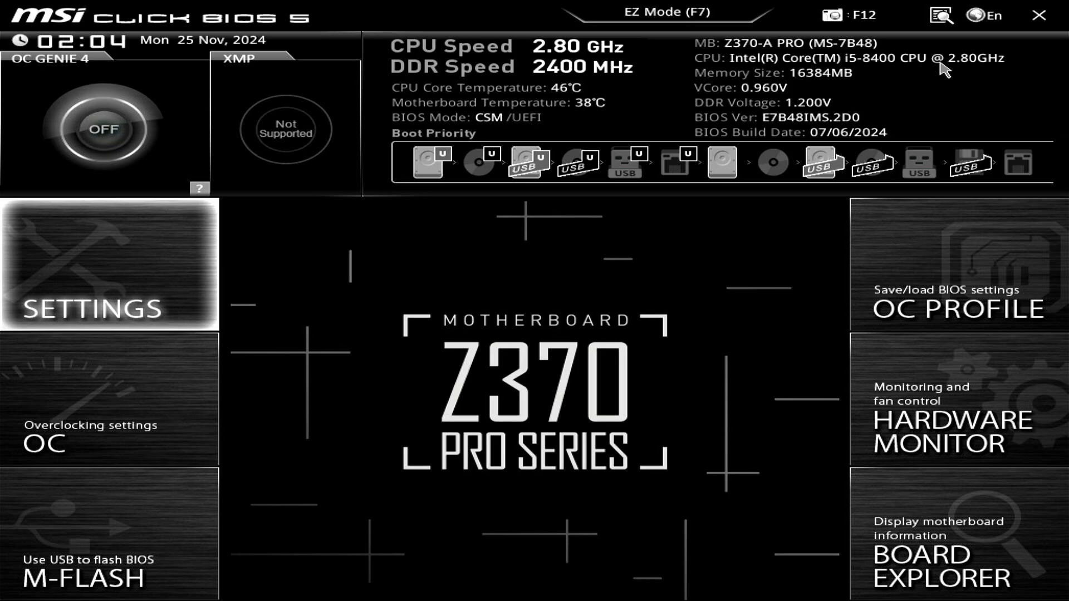
mouse_move(905, 106)
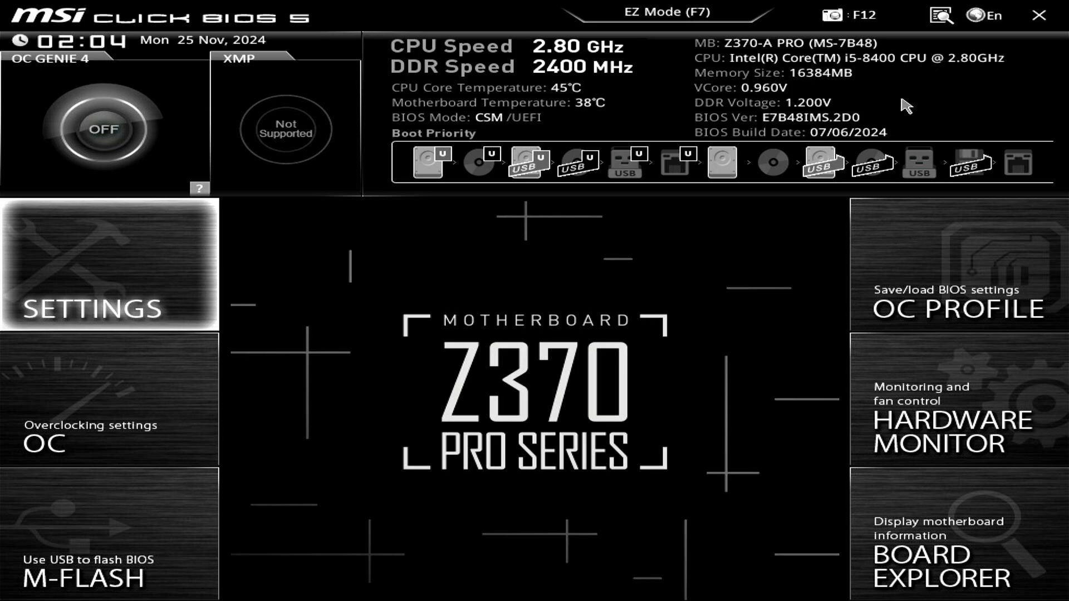
click(108, 266)
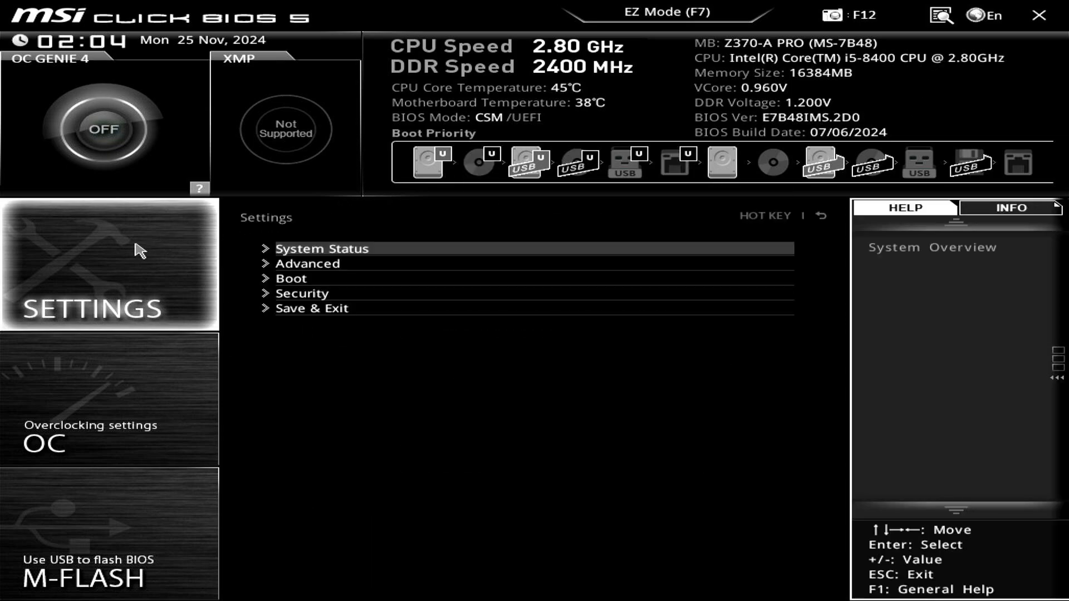
mouse_move(336, 280)
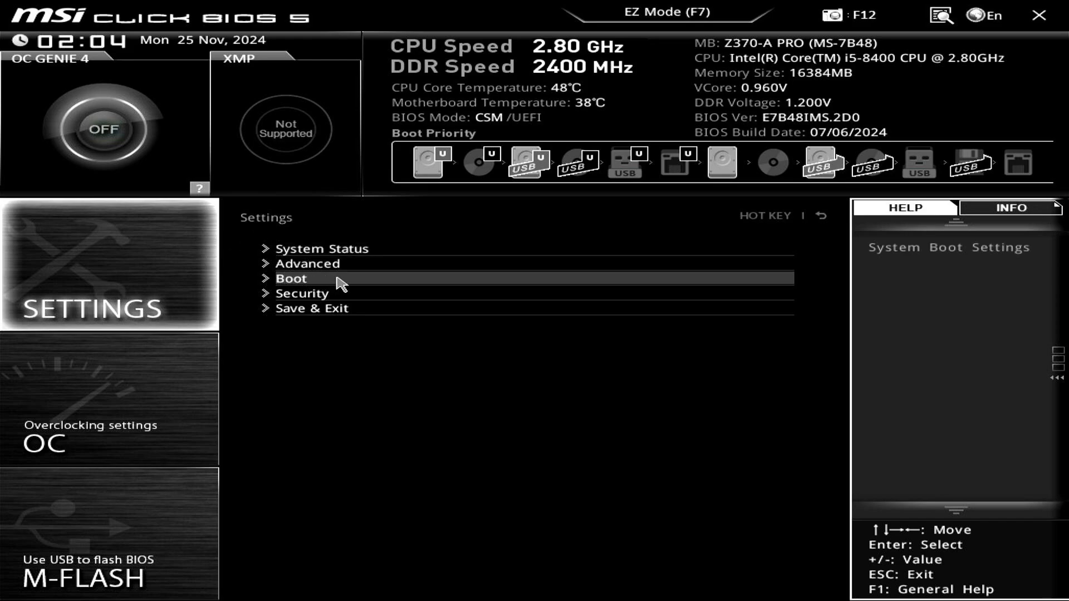
click(292, 278)
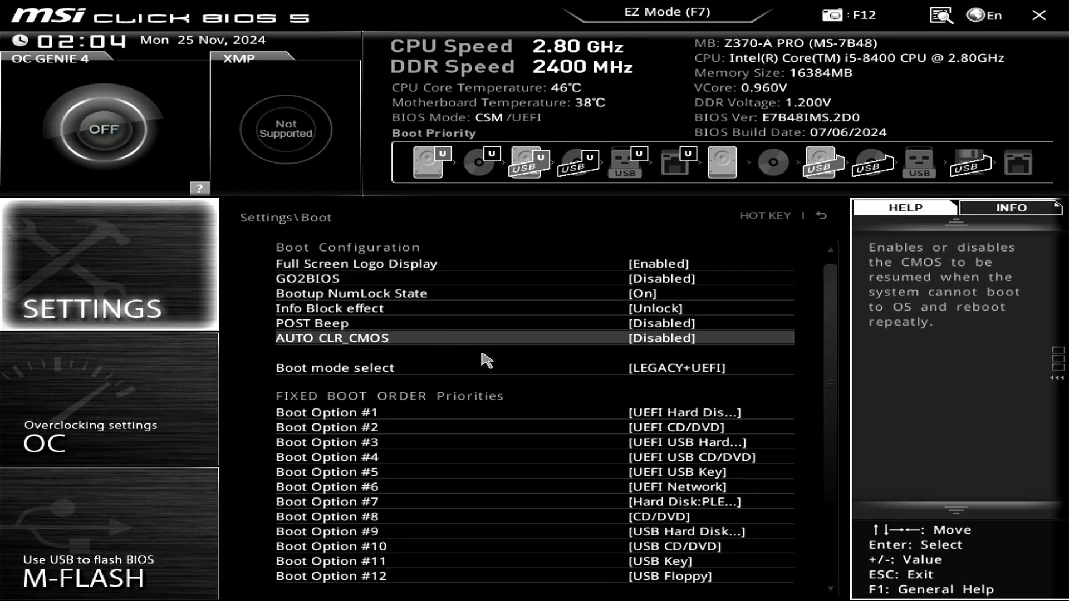